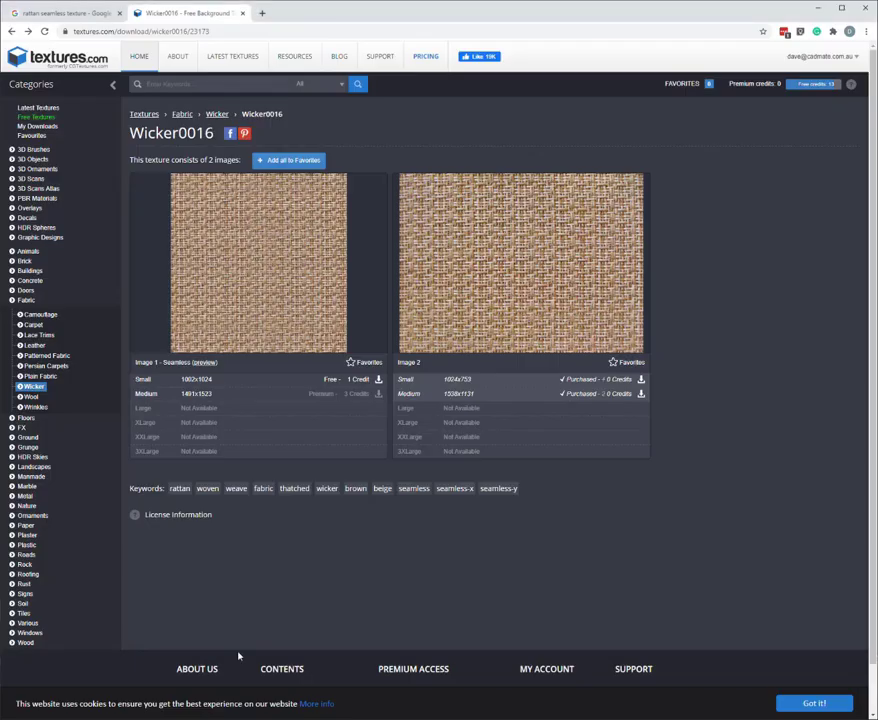
# Return to the Google Images results for rattan seamless textures.
pyautogui.click(60, 16)
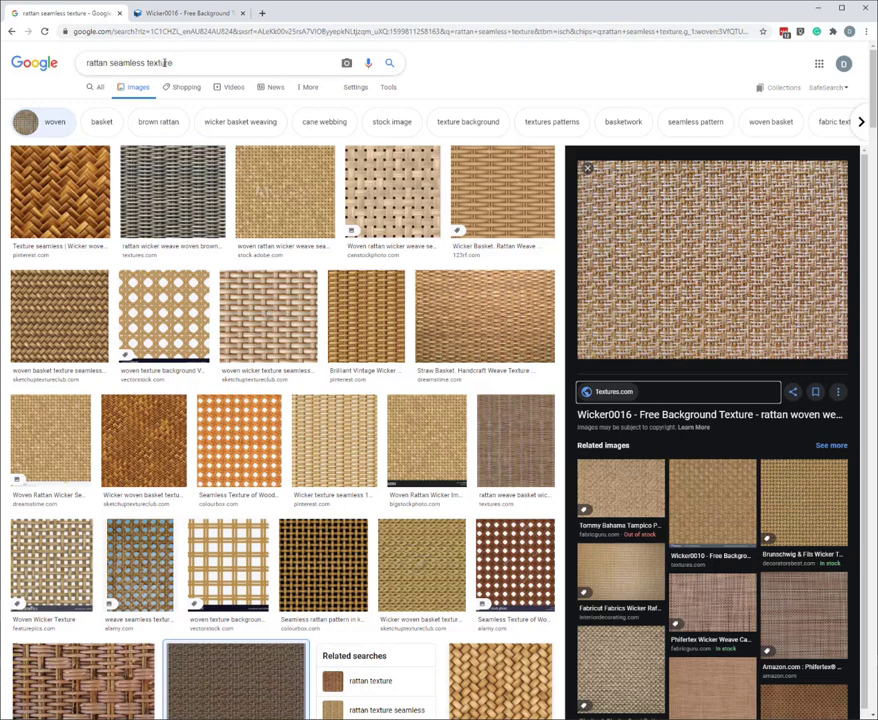
pyautogui.moveTo(360, 332)
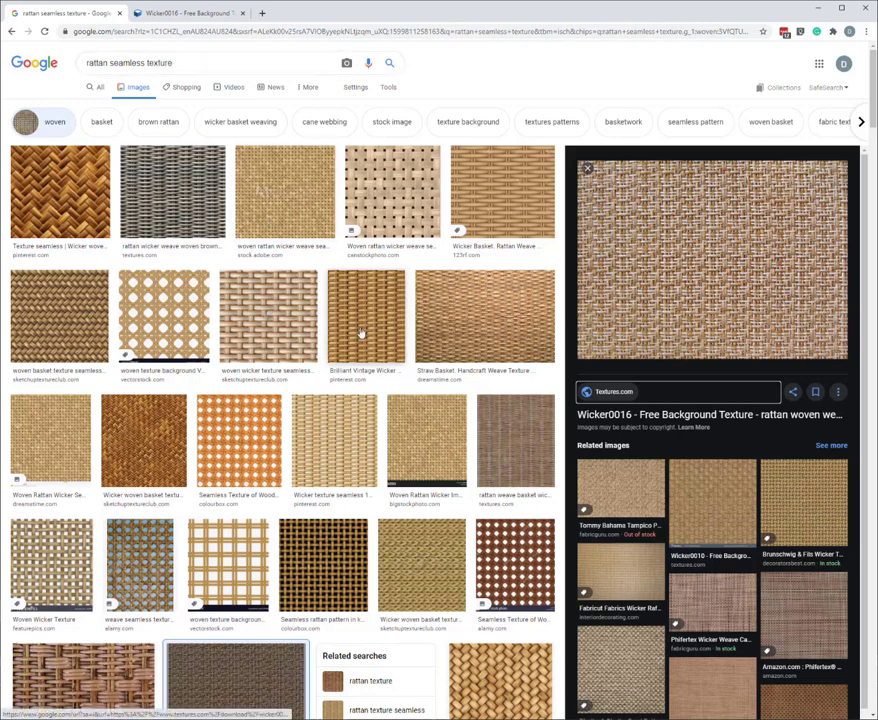
# Scroll through the rattan texture results around the Wicker0016 preview.
pyautogui.scroll(-3)
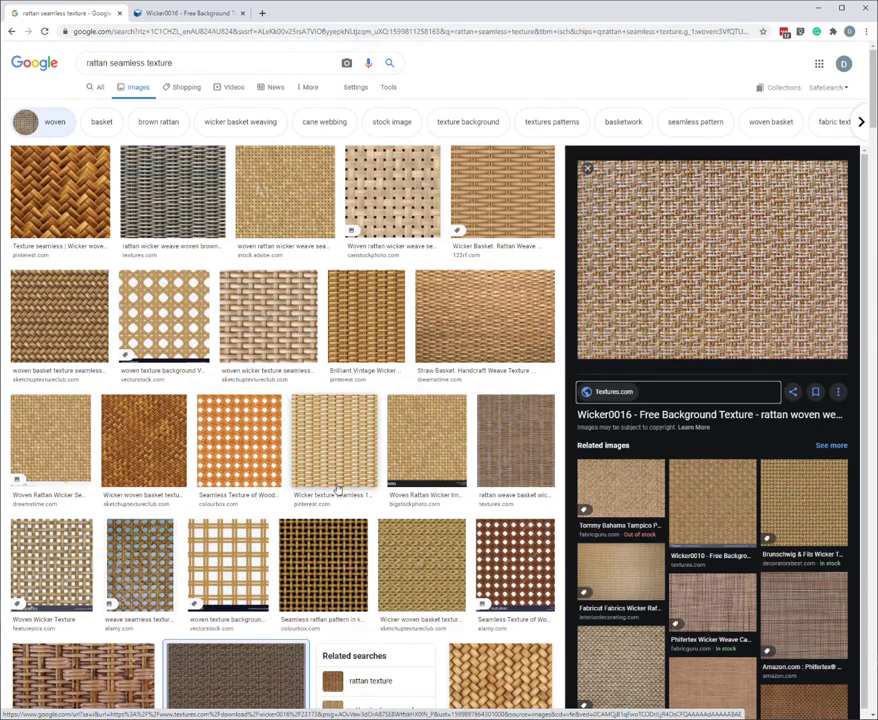
pyautogui.moveTo(430, 432)
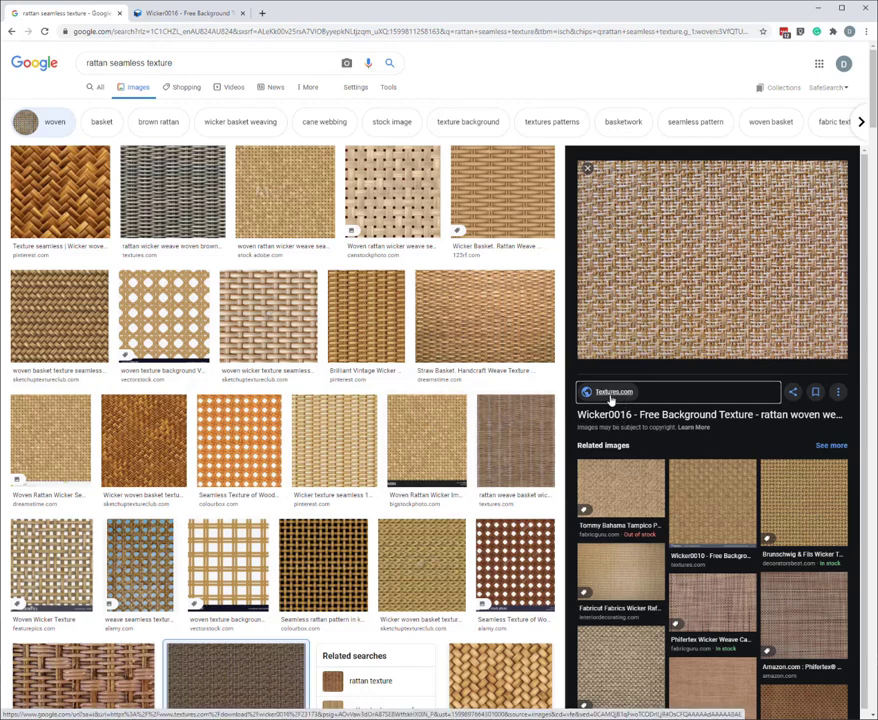
pyautogui.moveTo(180, 18)
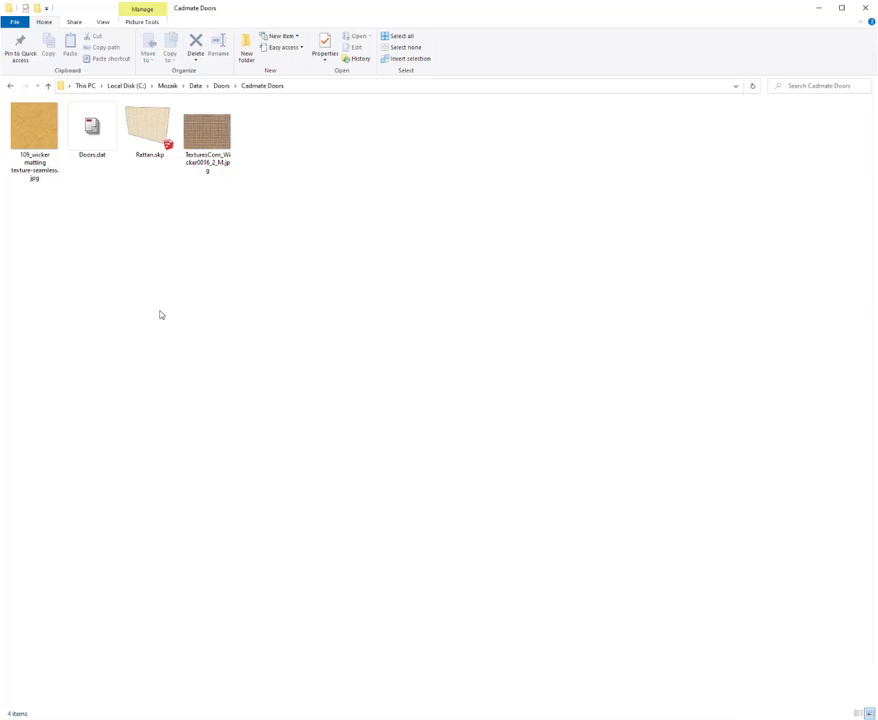
# Open the downloaded wicker texture JPG from the Cabinet Doors folder.
pyautogui.click(208, 136)
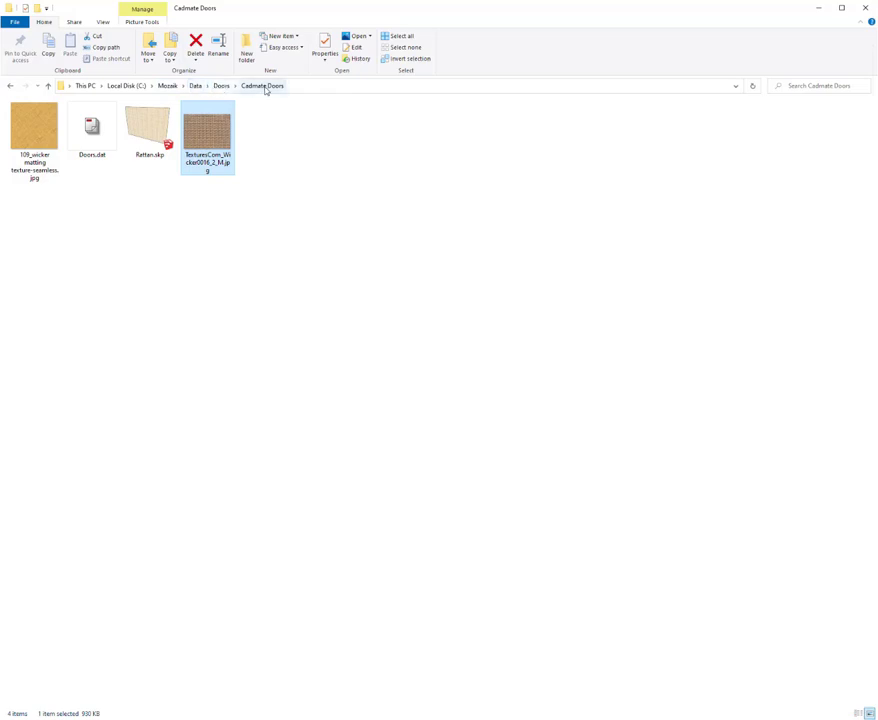
pyautogui.moveTo(232, 210)
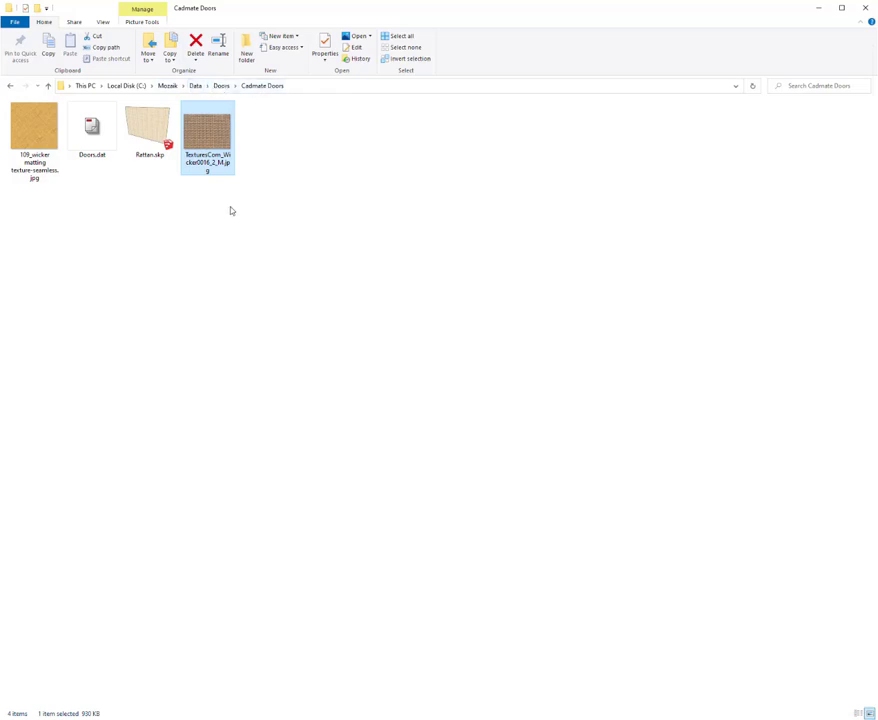
pyautogui.moveTo(250, 128)
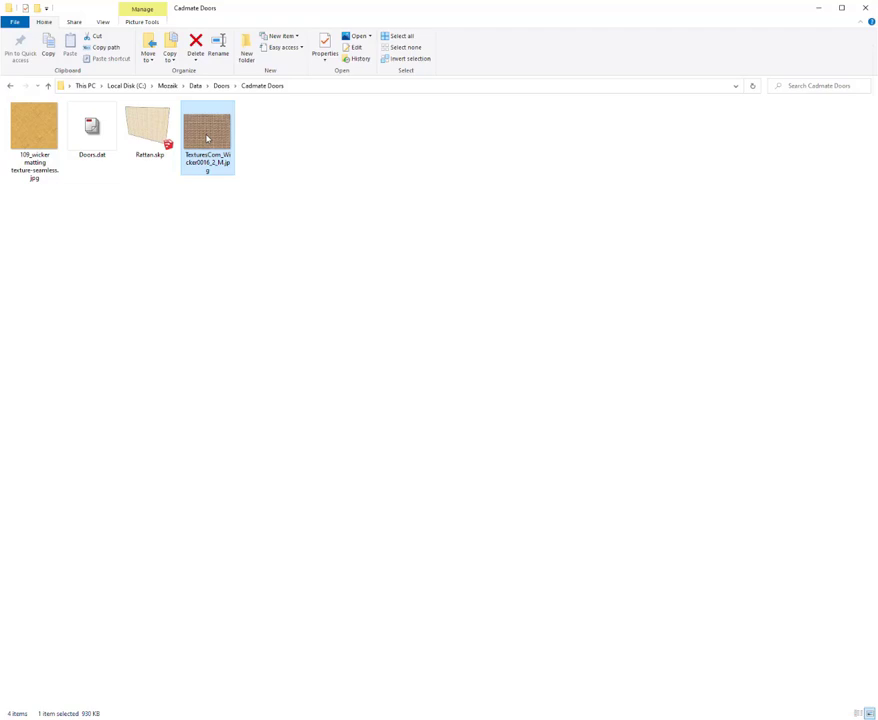
pyautogui.doubleClick(208, 136)
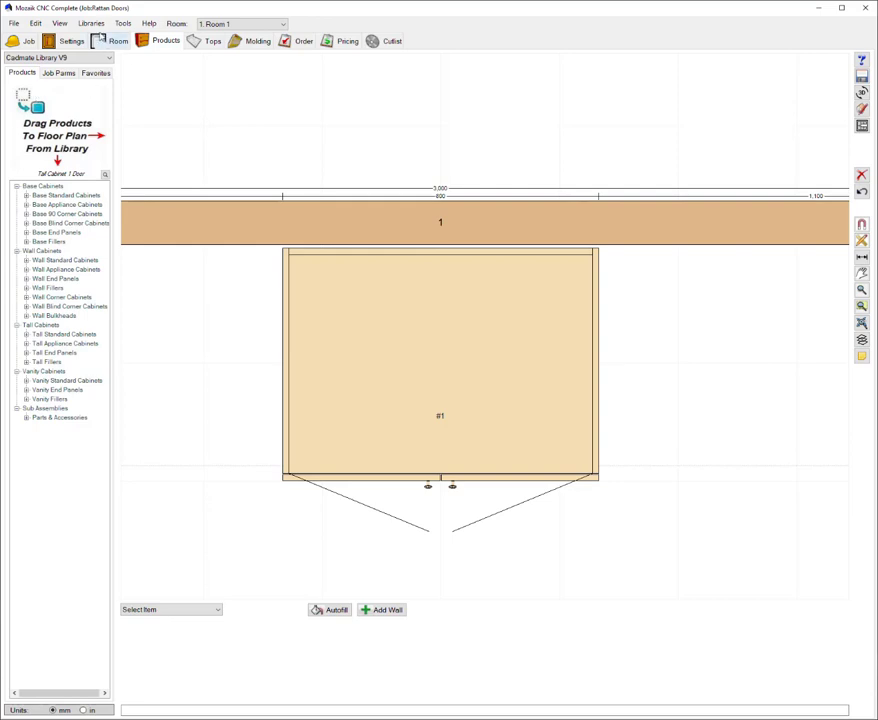
pyautogui.moveTo(120, 90)
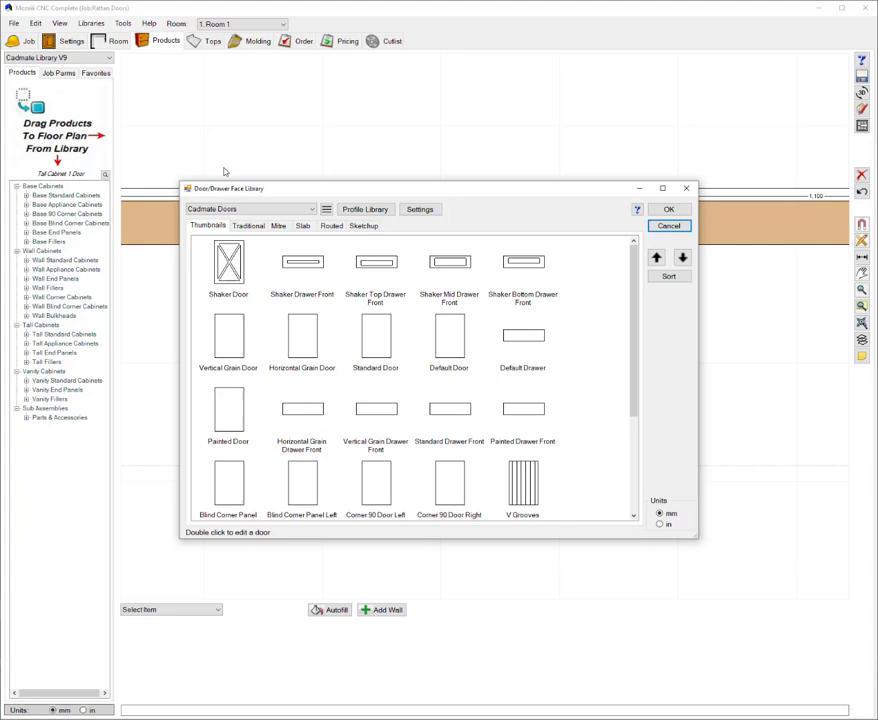
# Open the Shaker Door routed design for editing in the door panel library.
pyautogui.click(332, 224)
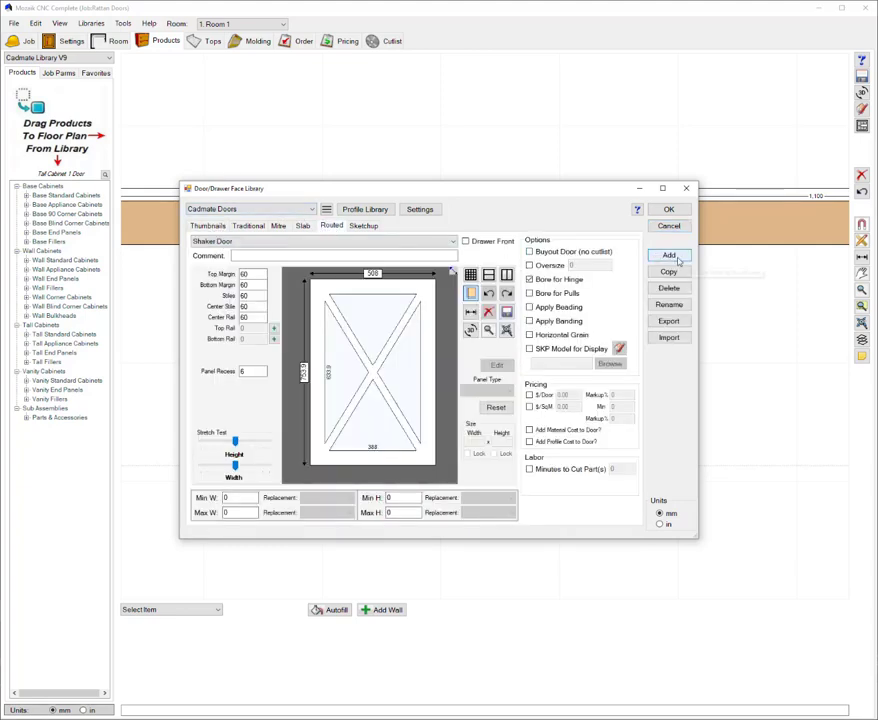
# Add a new door named 'Shaker Rattan' from Shaker Door and choose an image panel for it.
pyautogui.click(668, 256)
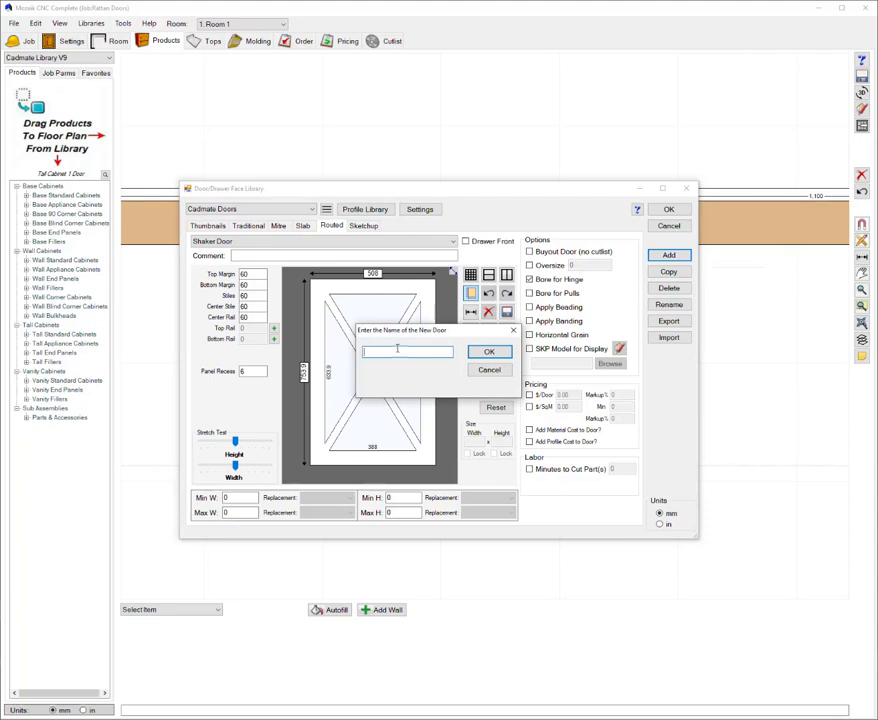
pyautogui.write('Shaker Rattan')
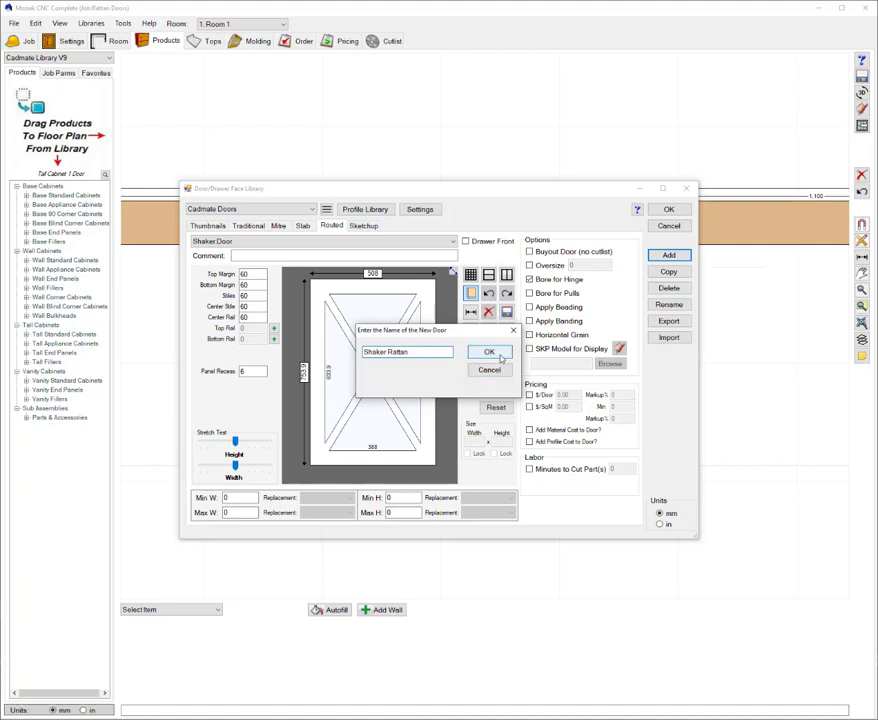
pyautogui.click(490, 352)
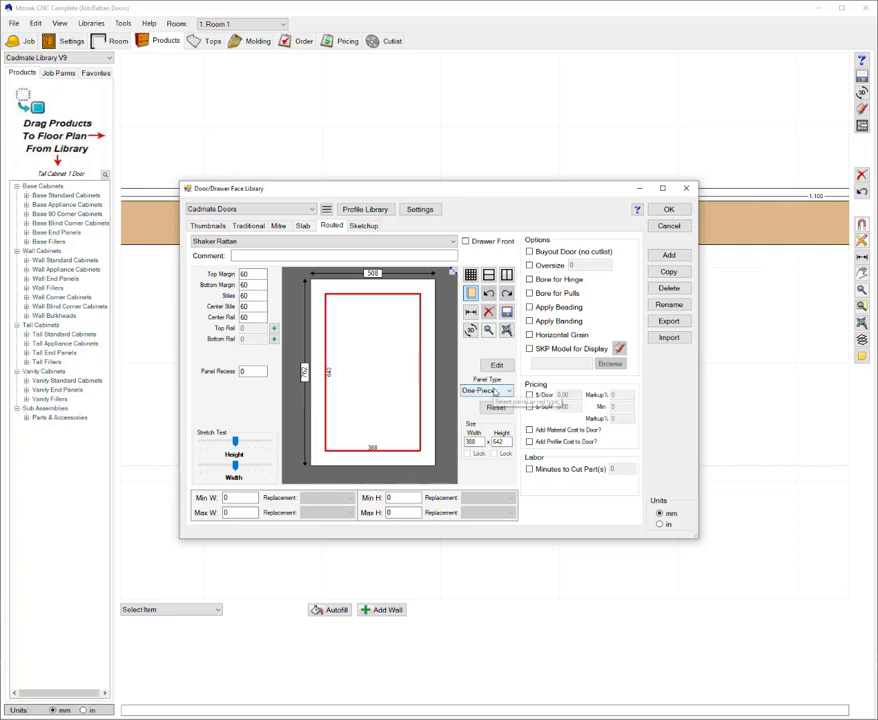
pyautogui.click(486, 390)
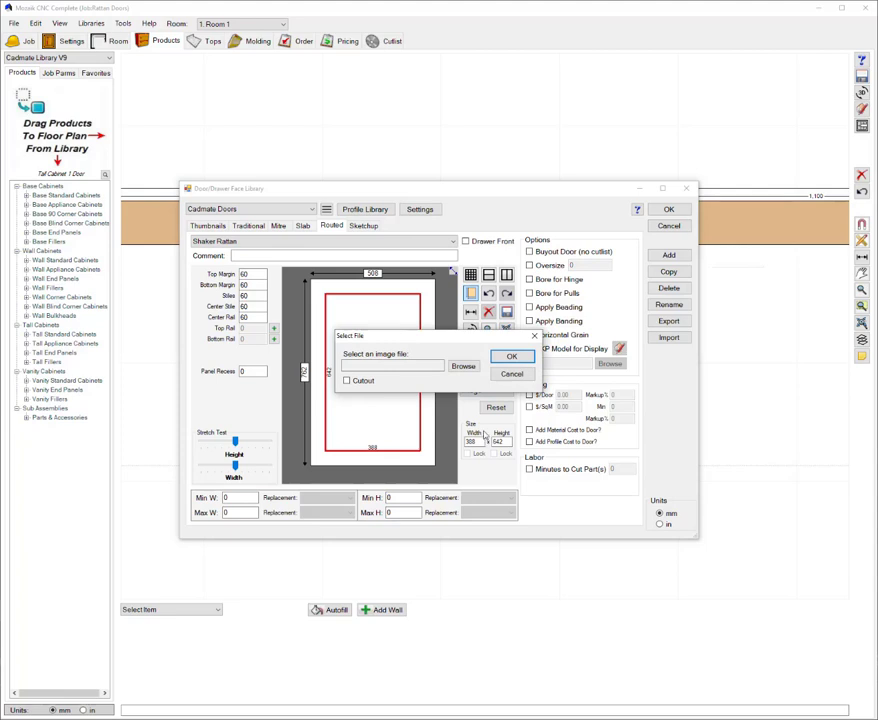
# Assign the rattan texture file as the centre panel image with the extra option ticked, and confirm.
pyautogui.click(462, 364)
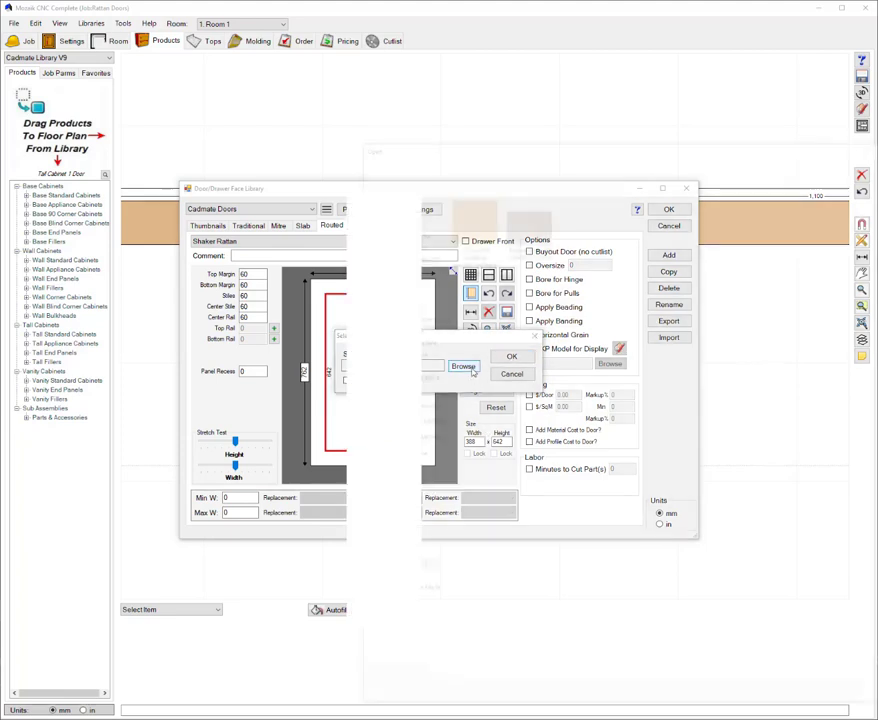
pyautogui.click(462, 364)
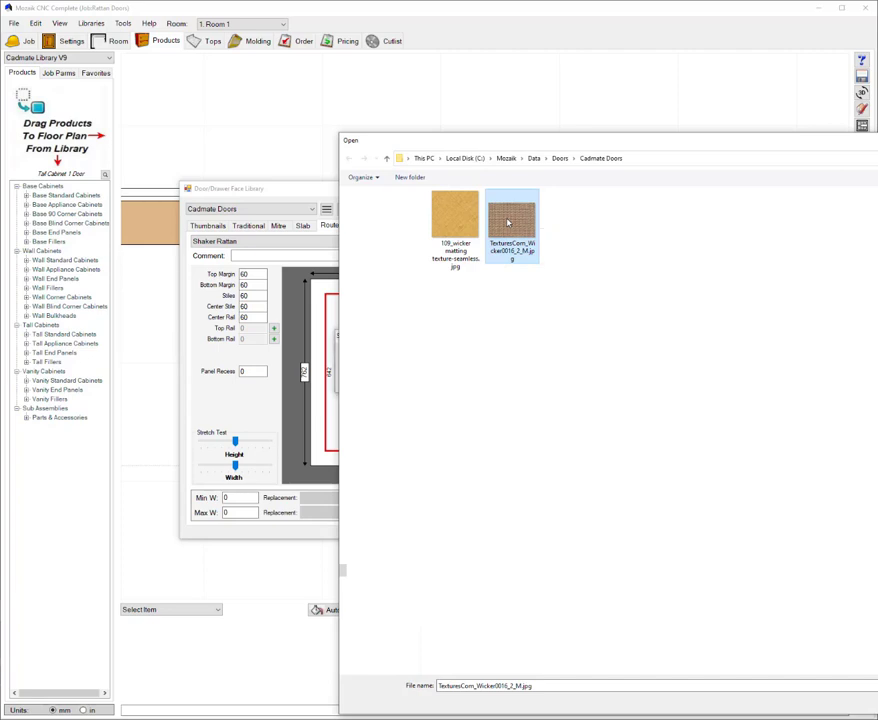
pyautogui.doubleClick(512, 220)
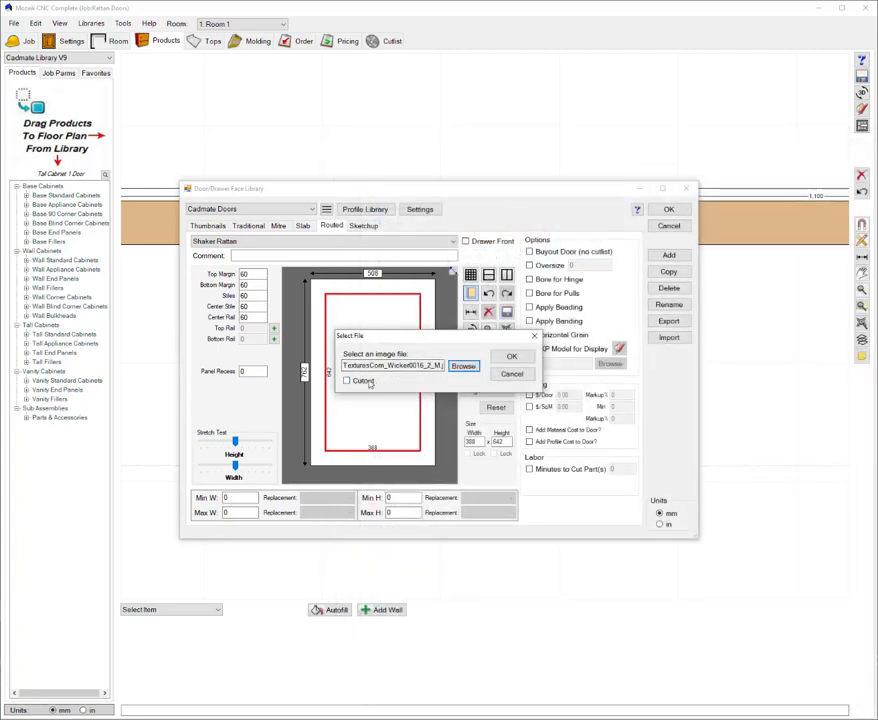
pyautogui.click(348, 380)
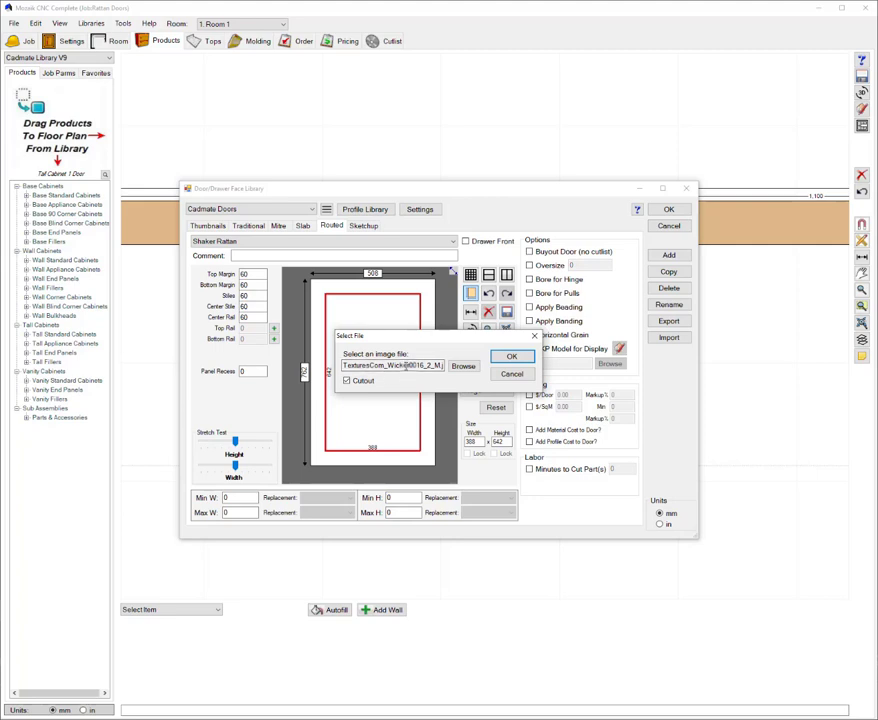
pyautogui.click(512, 356)
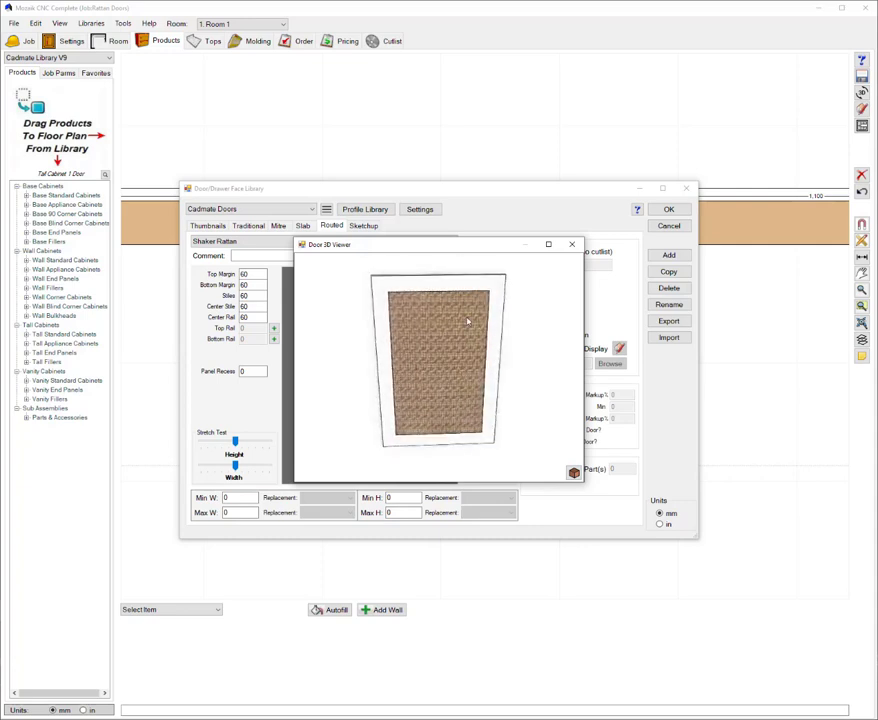
# Close the 3D door preview and save the Shaker Rattan door, closing the library.
pyautogui.moveTo(468, 320); pyautogui.dragTo(472, 332)
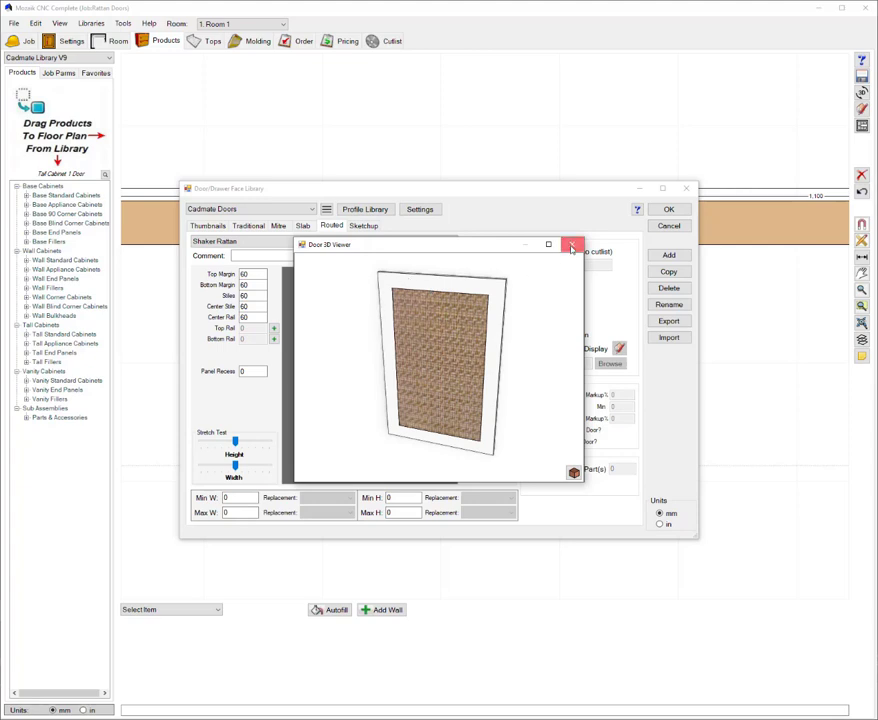
pyautogui.click(570, 244)
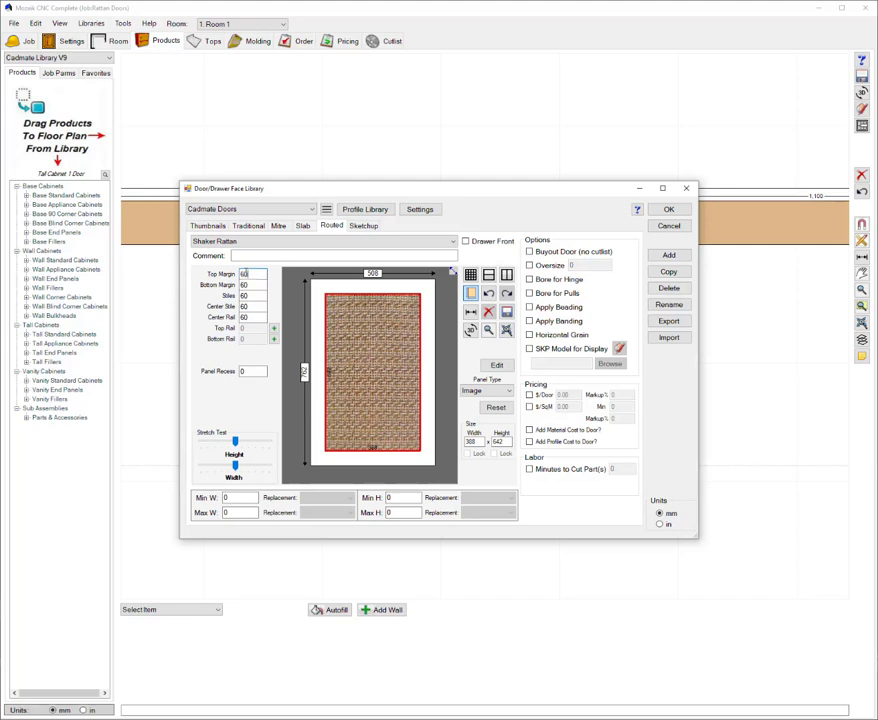
pyautogui.moveTo(360, 252)
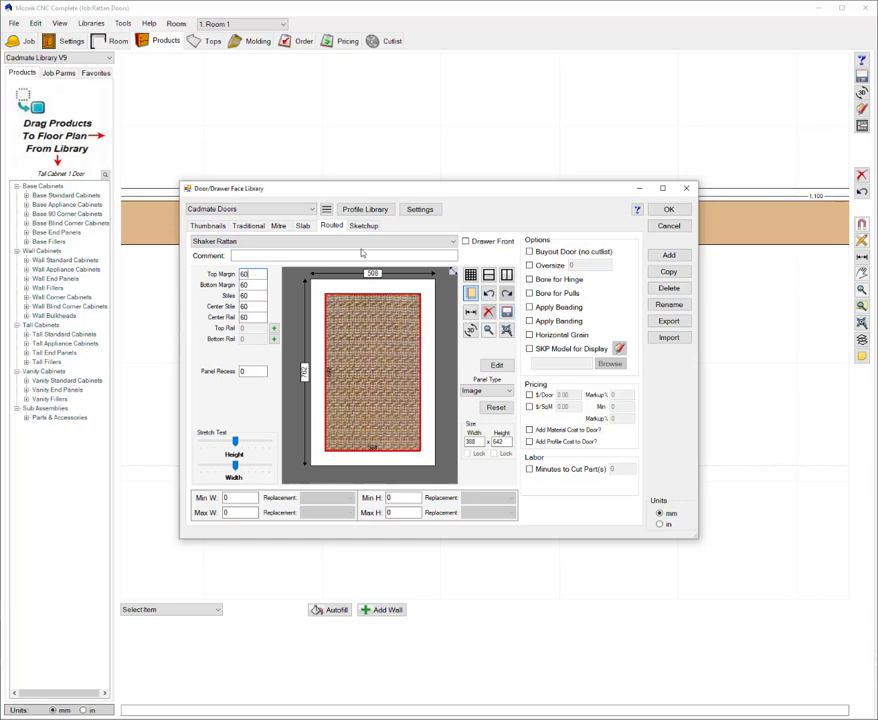
pyautogui.click(668, 210)
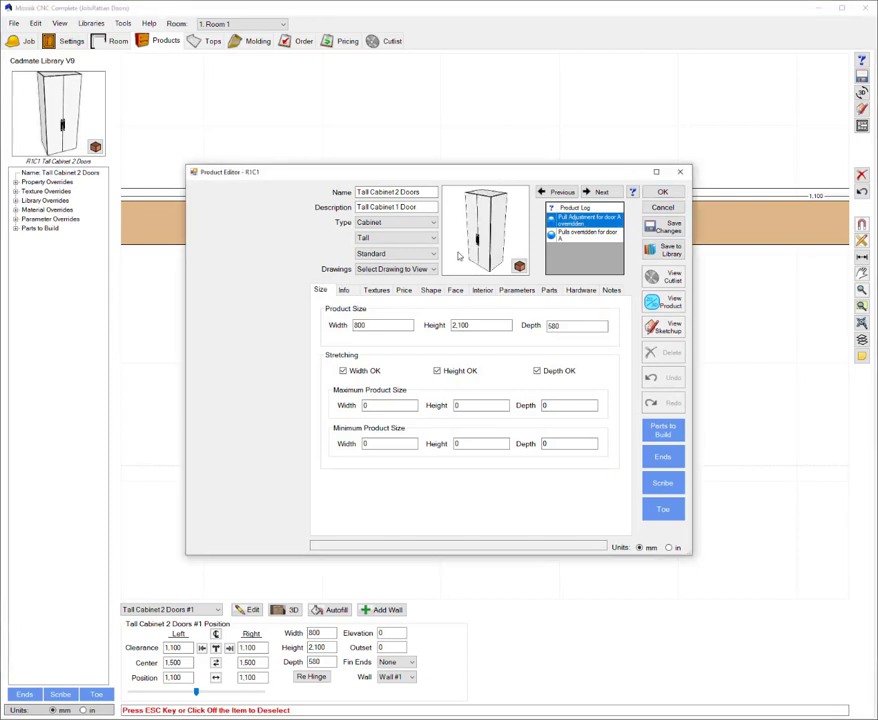
# Go to the cabinet's Faces overrides and bring up the door style editor for the opening.
pyautogui.click(456, 290)
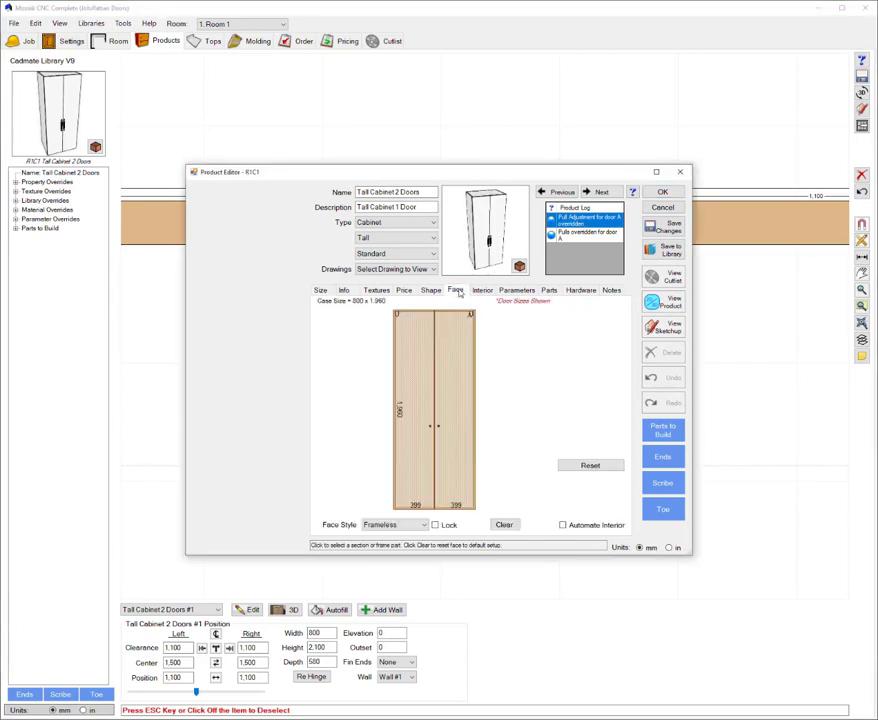
pyautogui.click(436, 420)
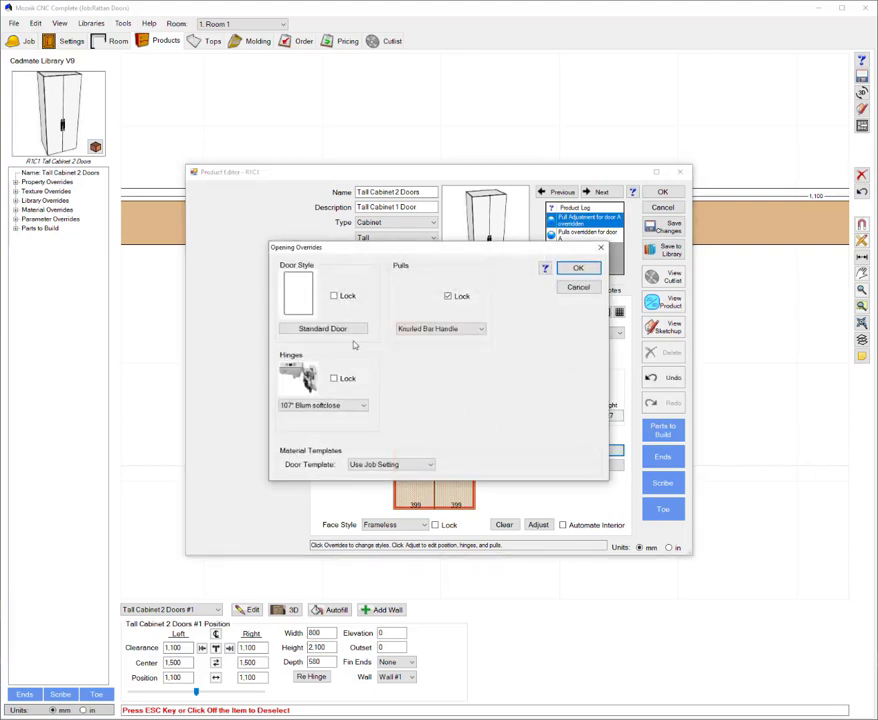
pyautogui.click(322, 328)
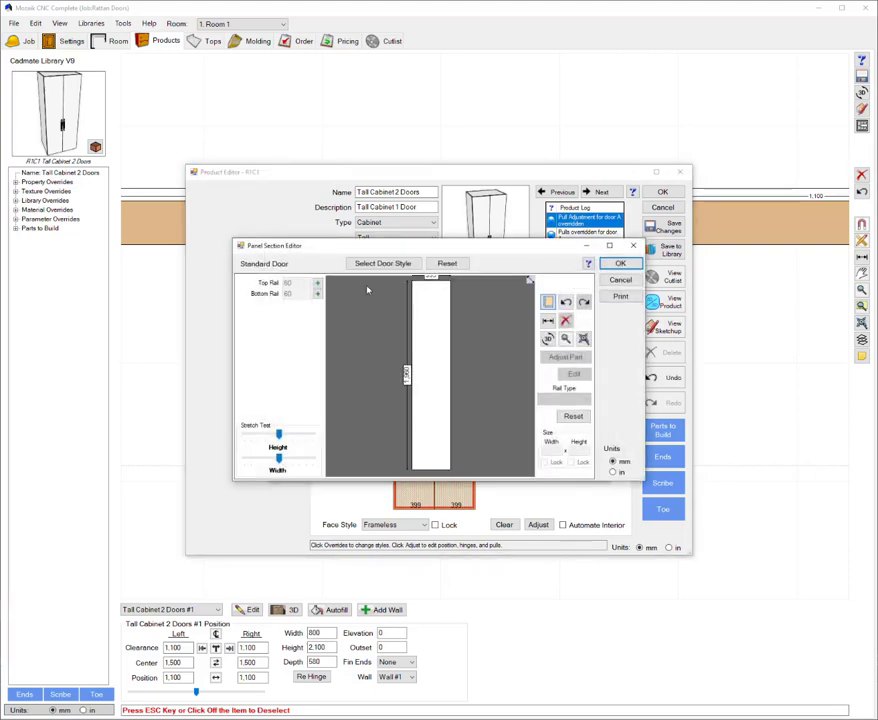
# Set the door style to Shaker Rattan with default routed options and split upper/lower panels.
pyautogui.click(384, 264)
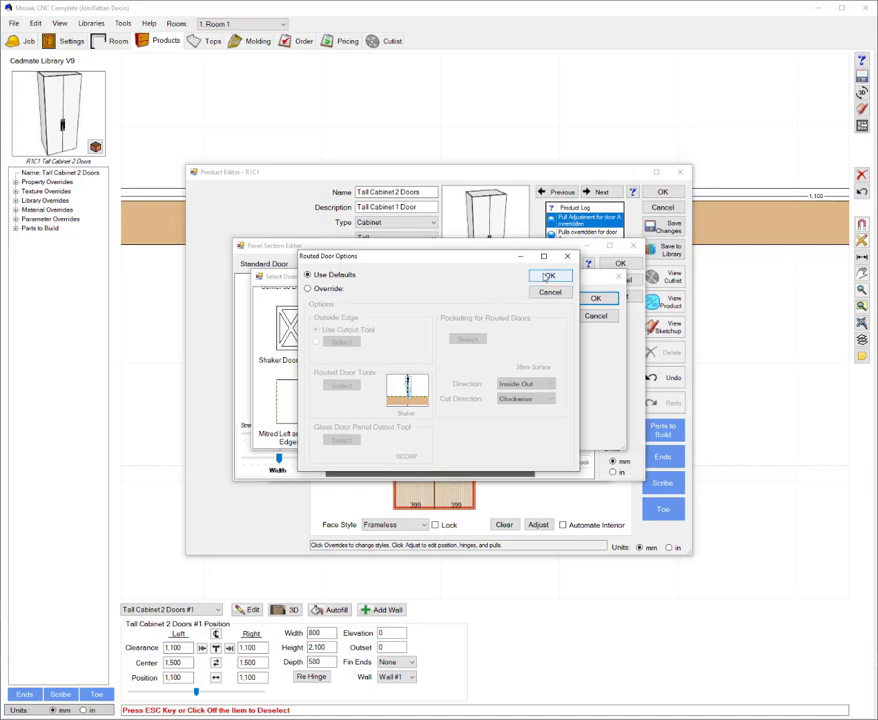
pyautogui.click(548, 276)
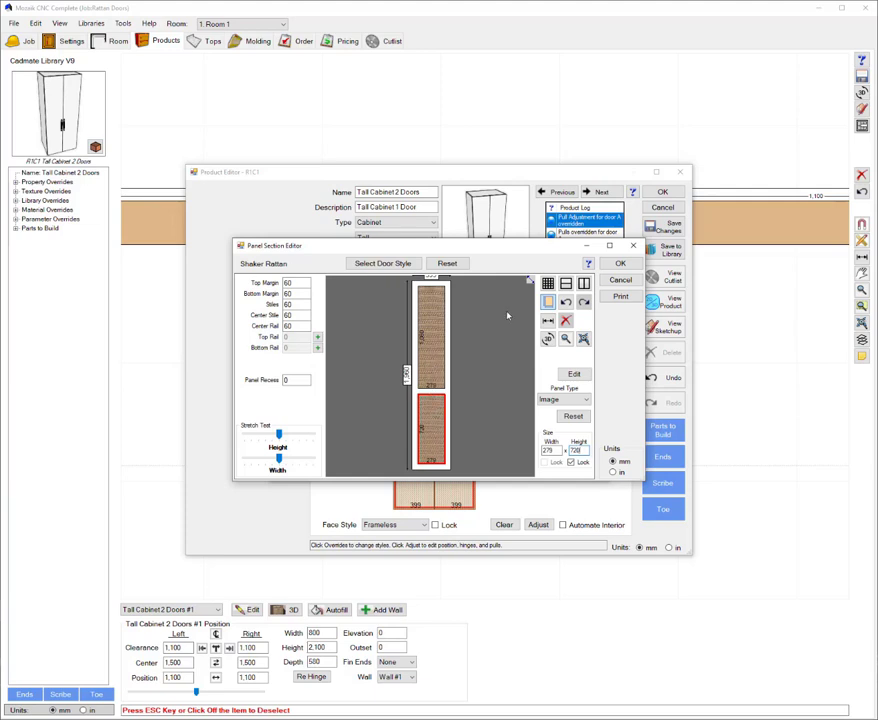
pyautogui.click(616, 264)
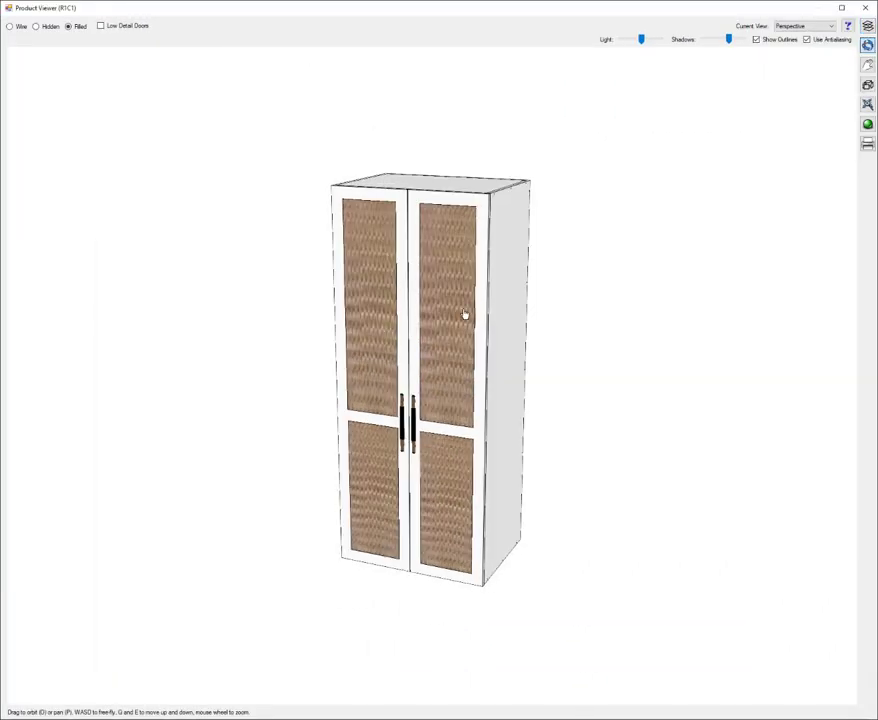
# Zoom around the 3D cabinet view to inspect the rattan doors.
pyautogui.scroll(-3)
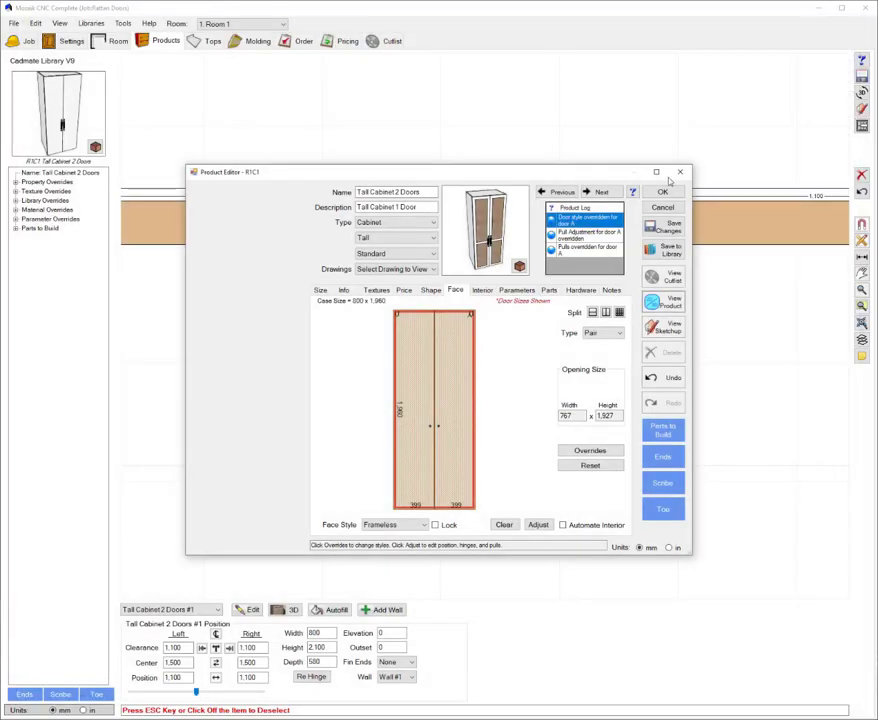
# Accept the cabinet changes and deselect it on the floor plan.
pyautogui.click(662, 192)
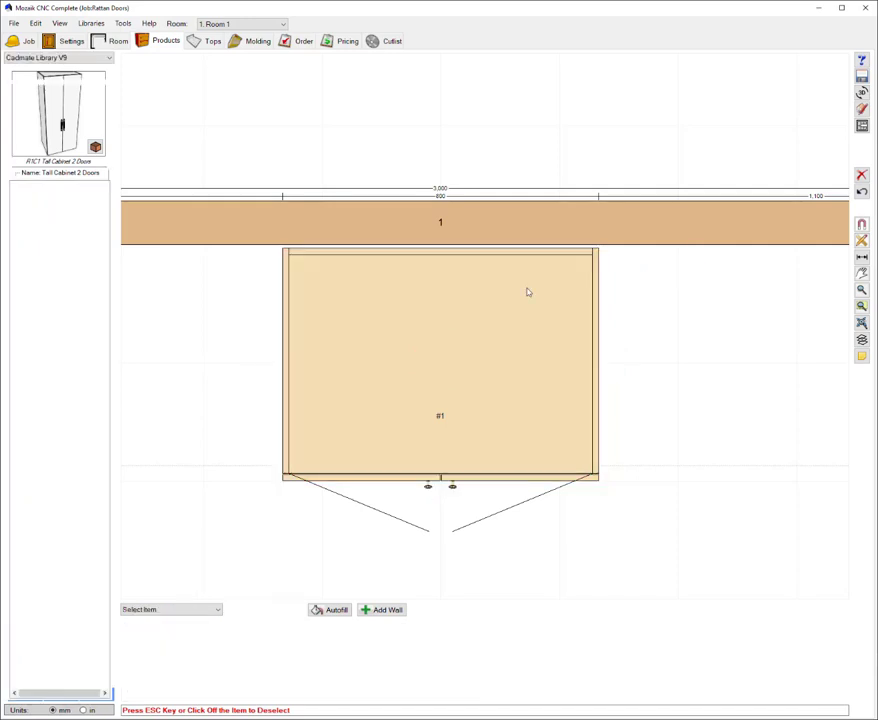
pyautogui.click(160, 42)
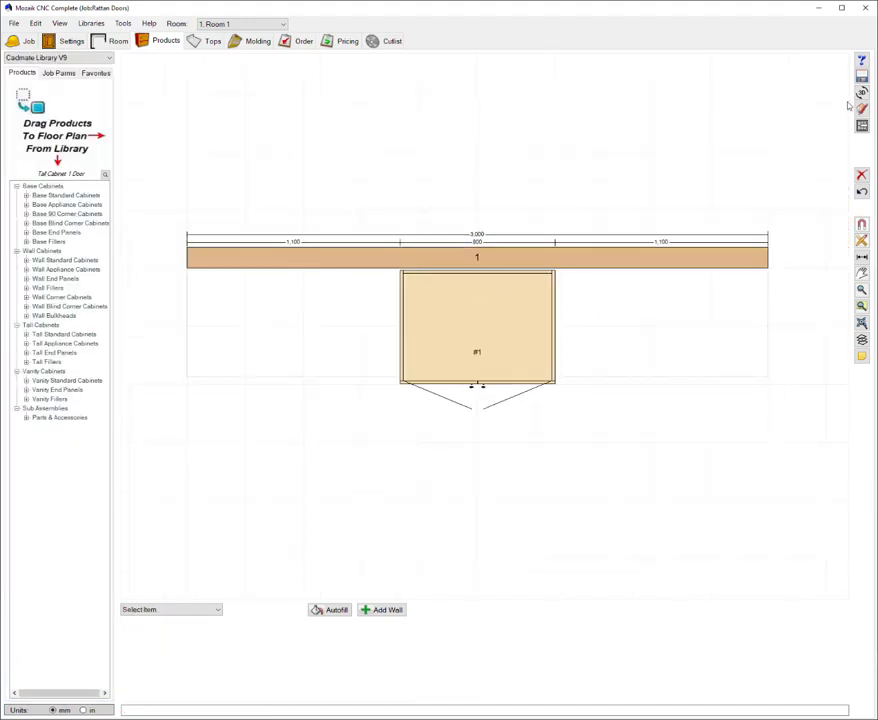